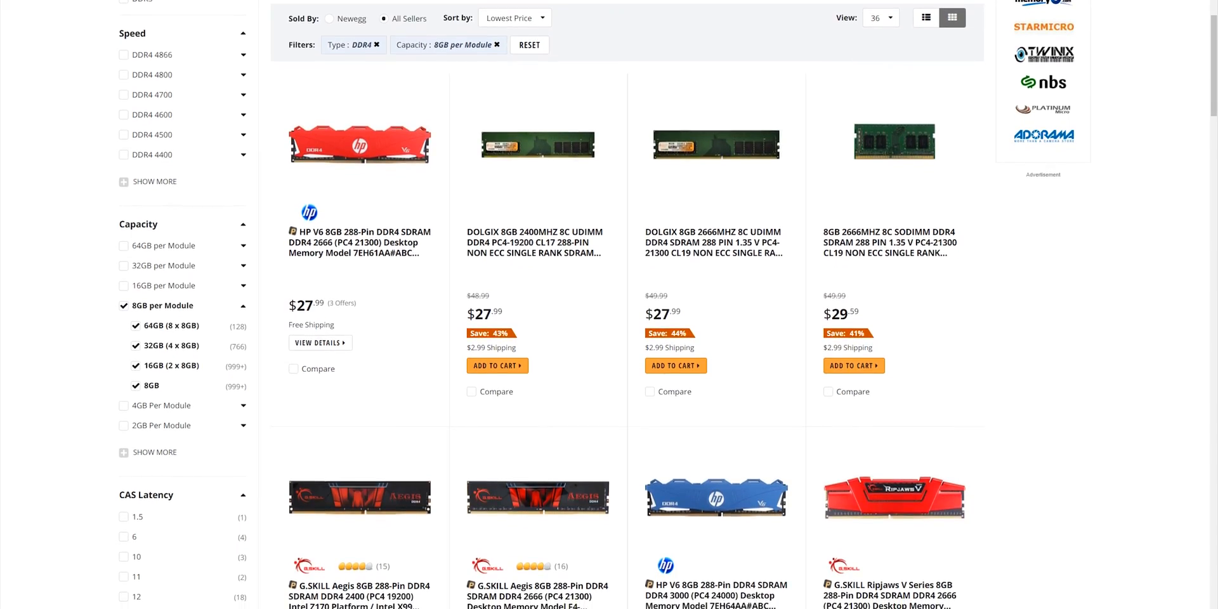
scroll("down", 3)
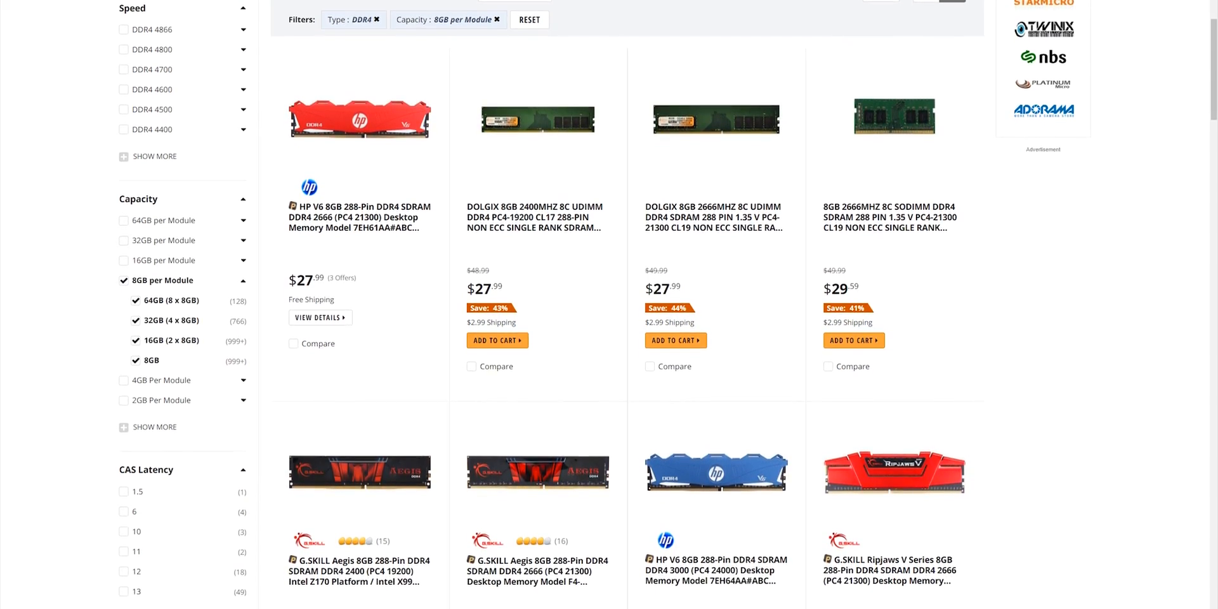
scroll("down", 3)
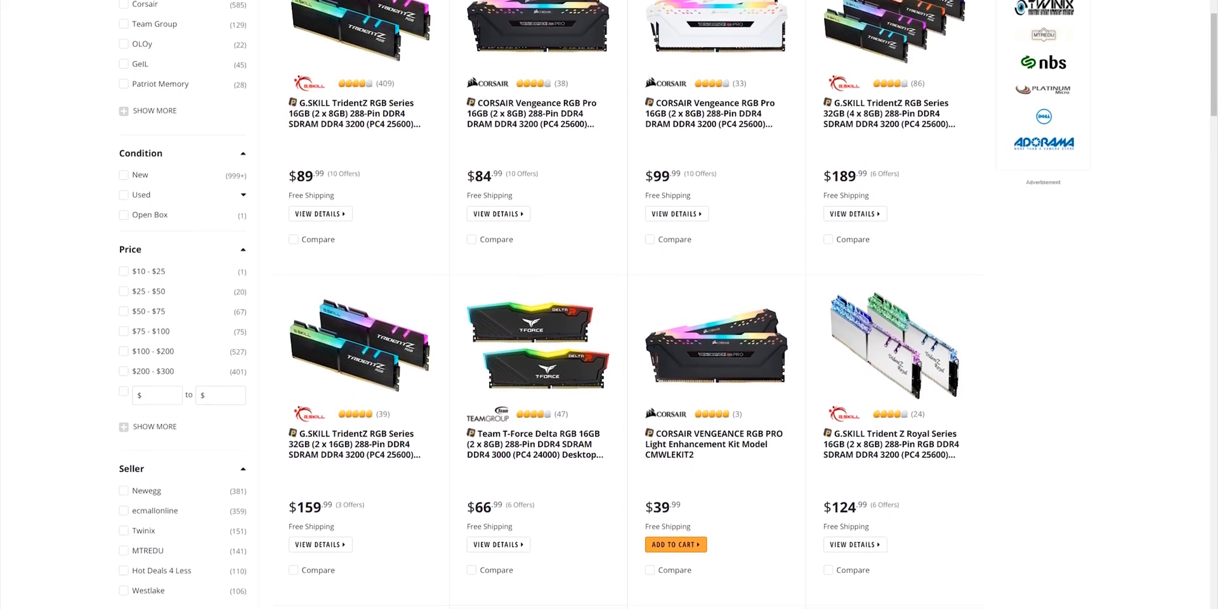
scroll("down", 3)
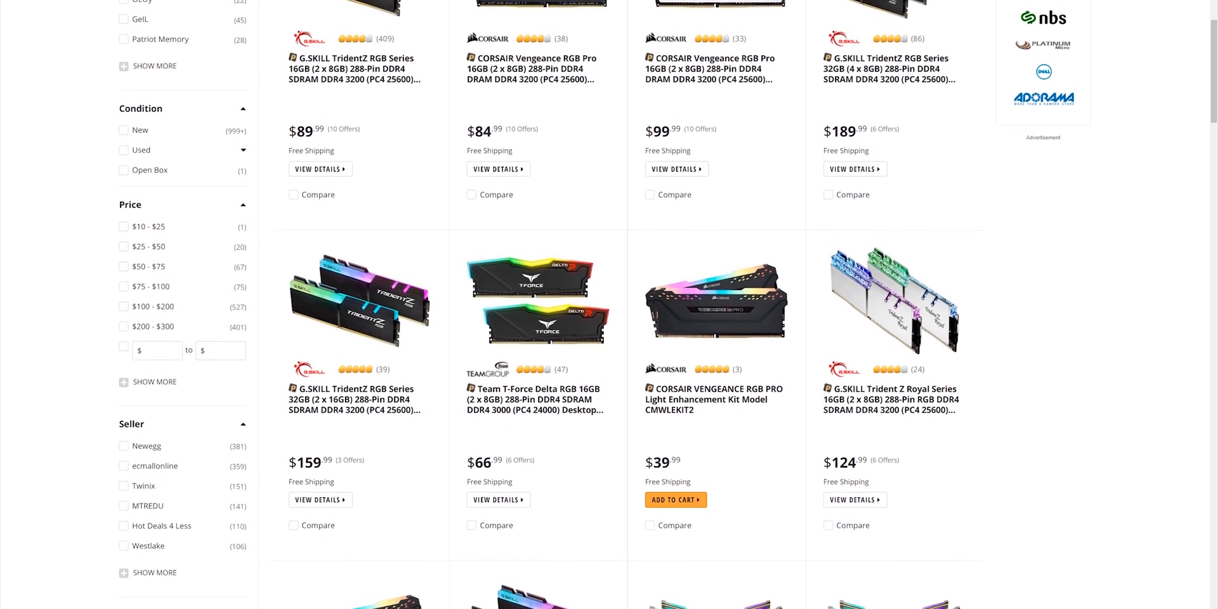
scroll("down", 3)
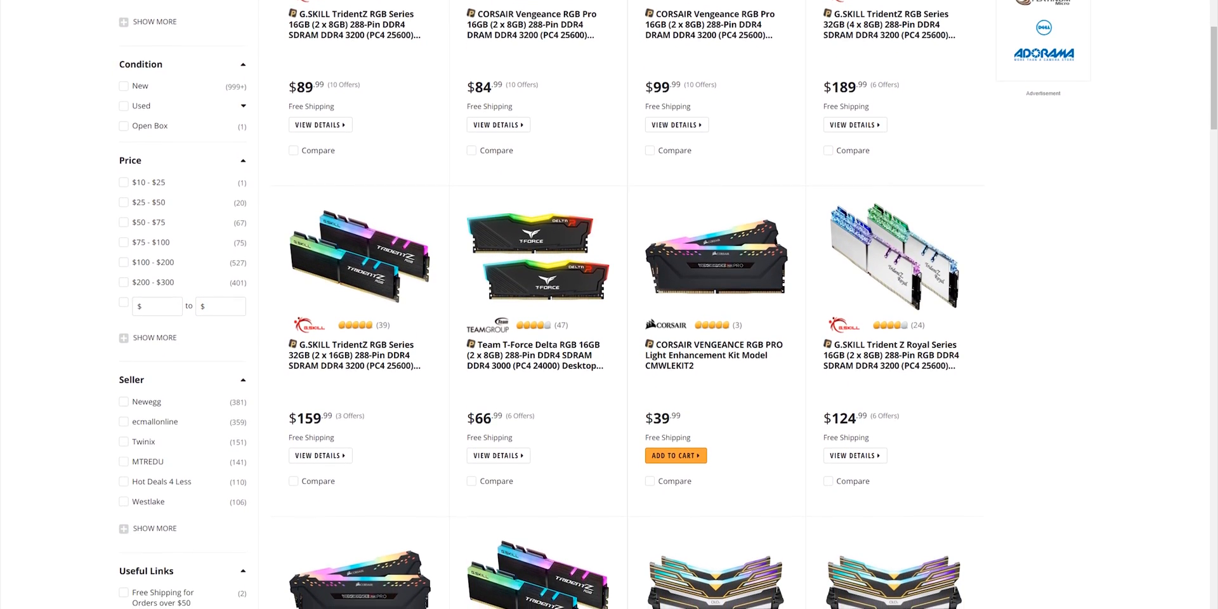
scroll("down", 3)
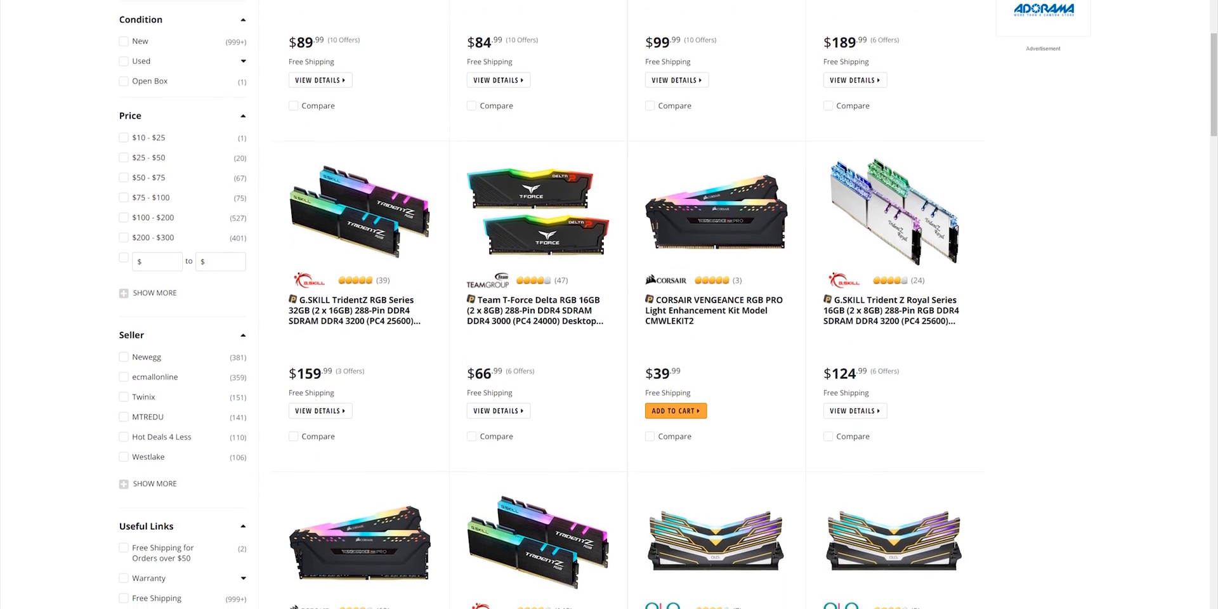
scroll("down", 3)
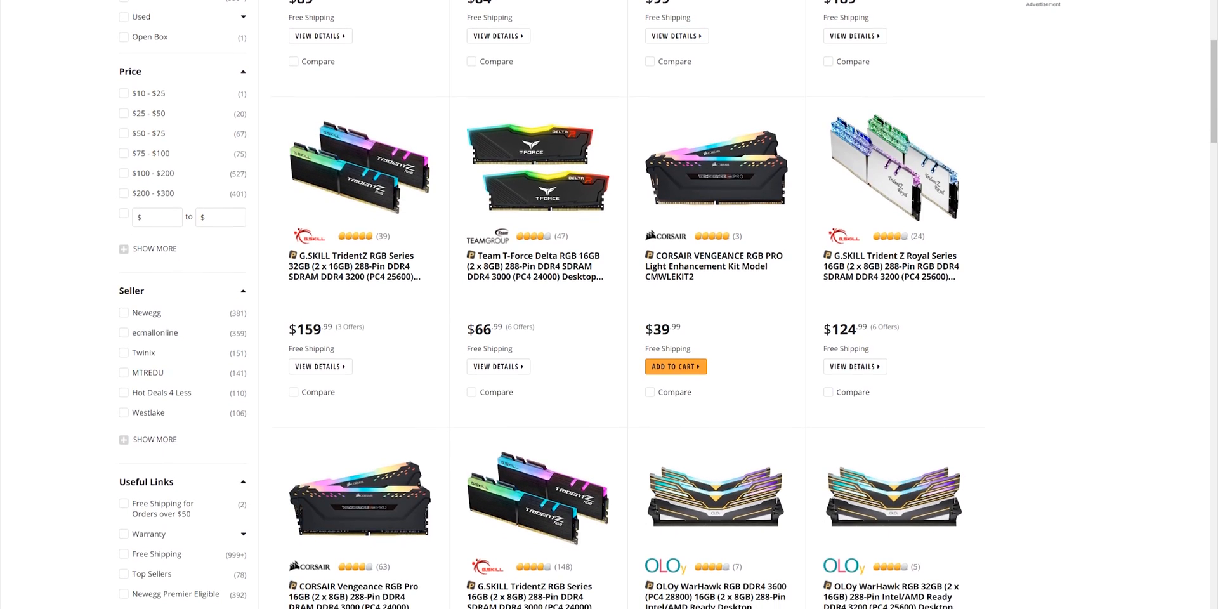
scroll("down", 3)
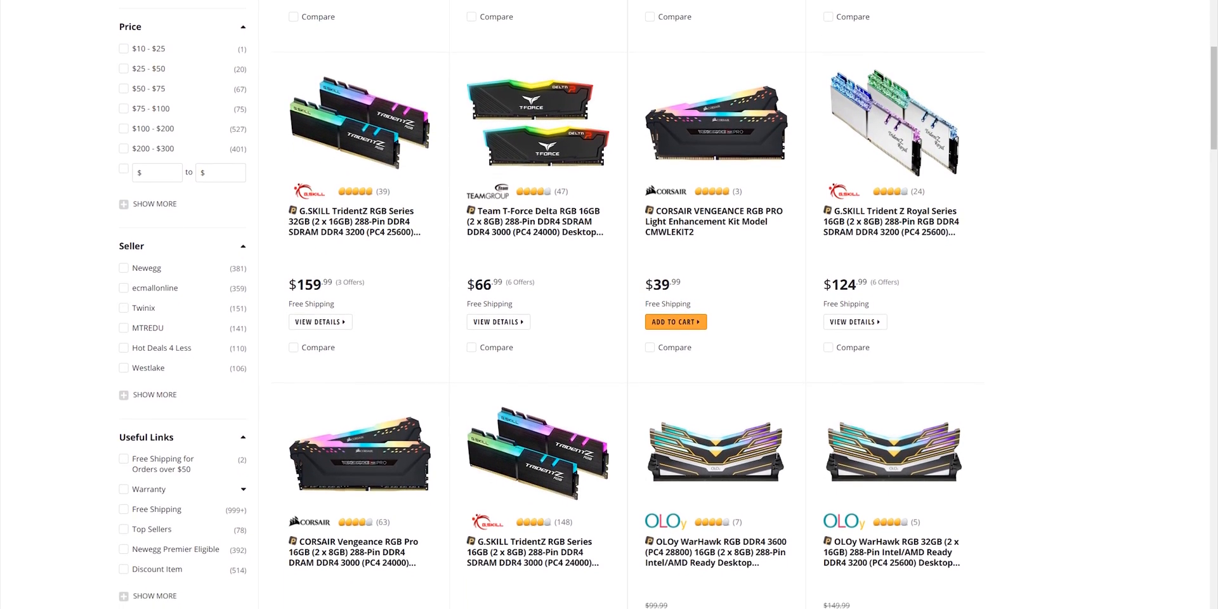
scroll("down", 3)
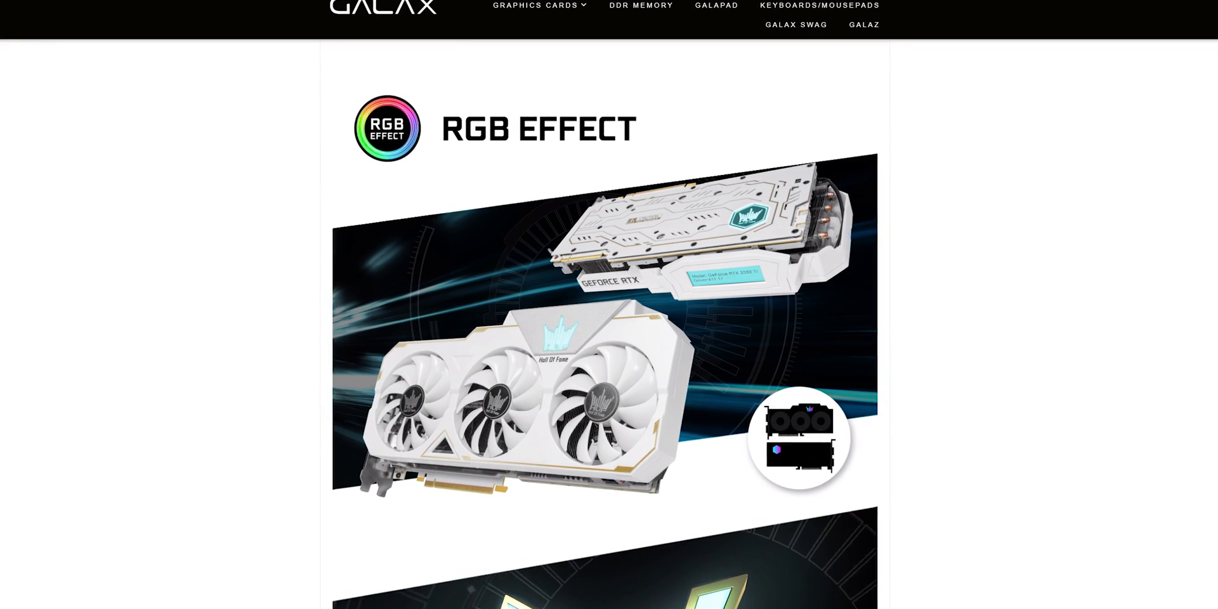
scroll("down", 3)
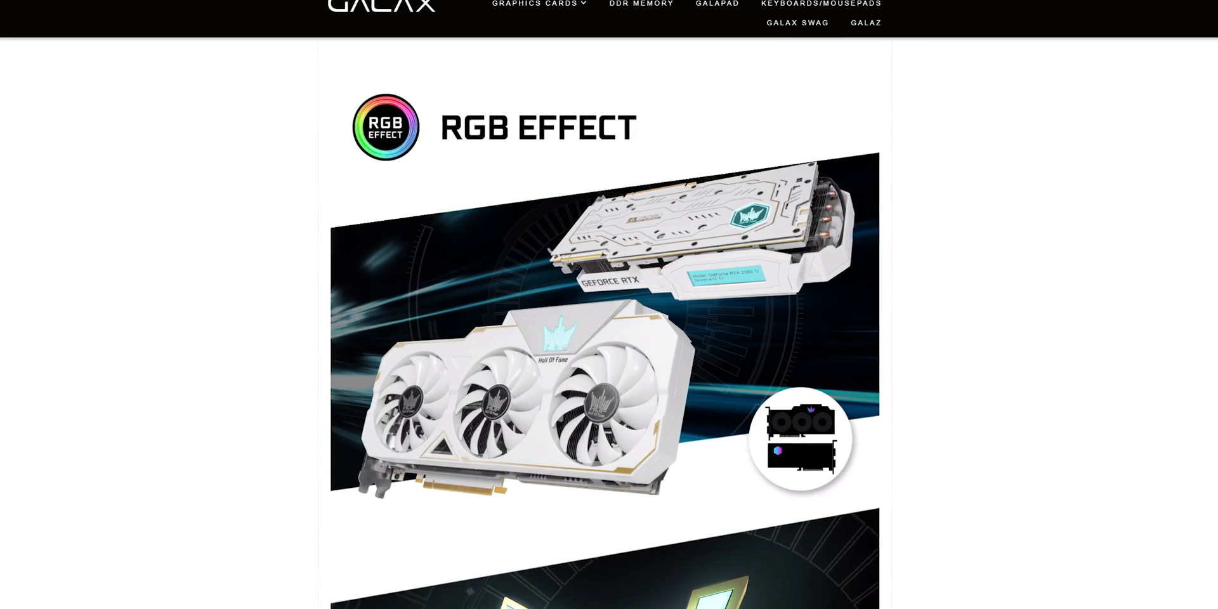